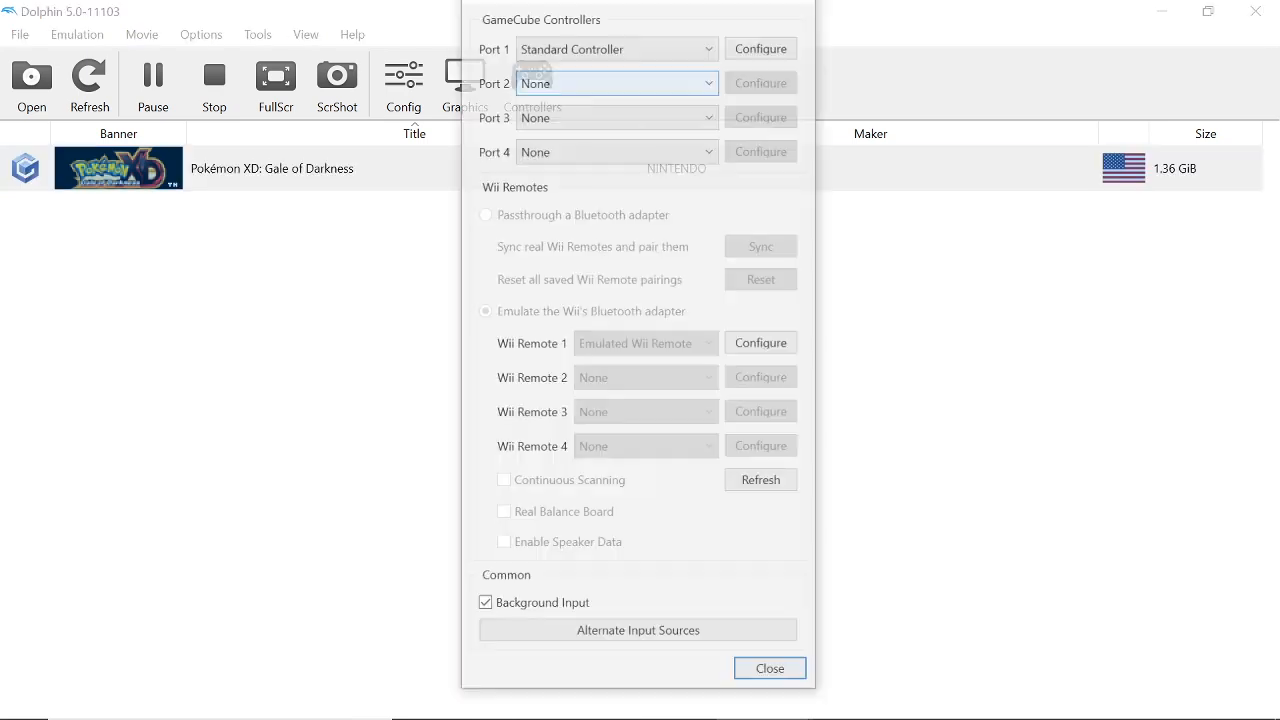
- Set GameCube Port 2 to GBA and close the Controllers window
click(616, 82)
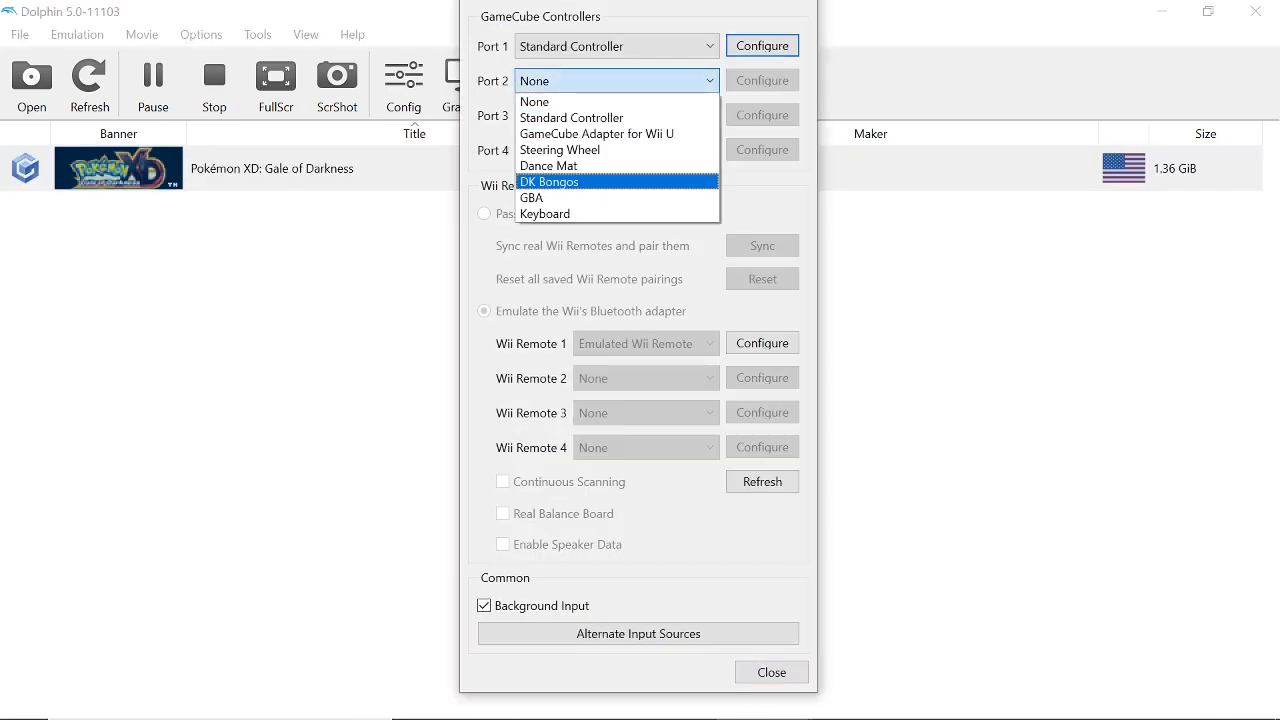
click(532, 198)
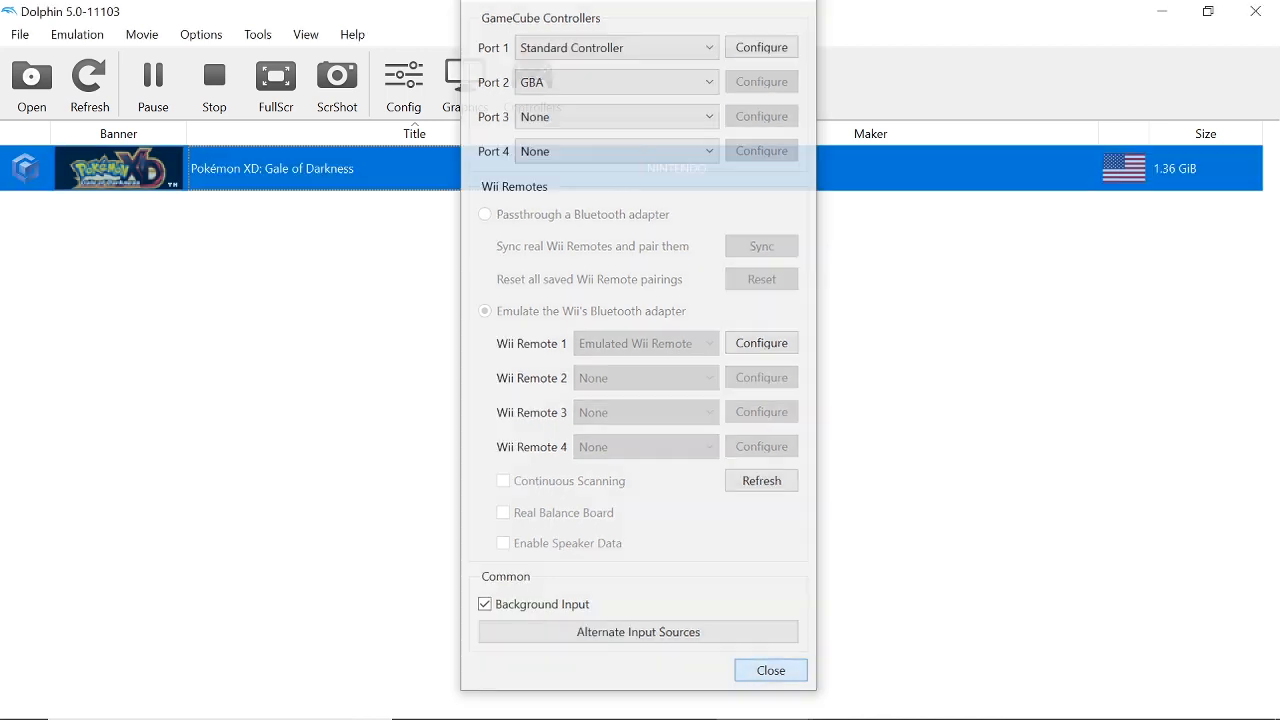
click(768, 670)
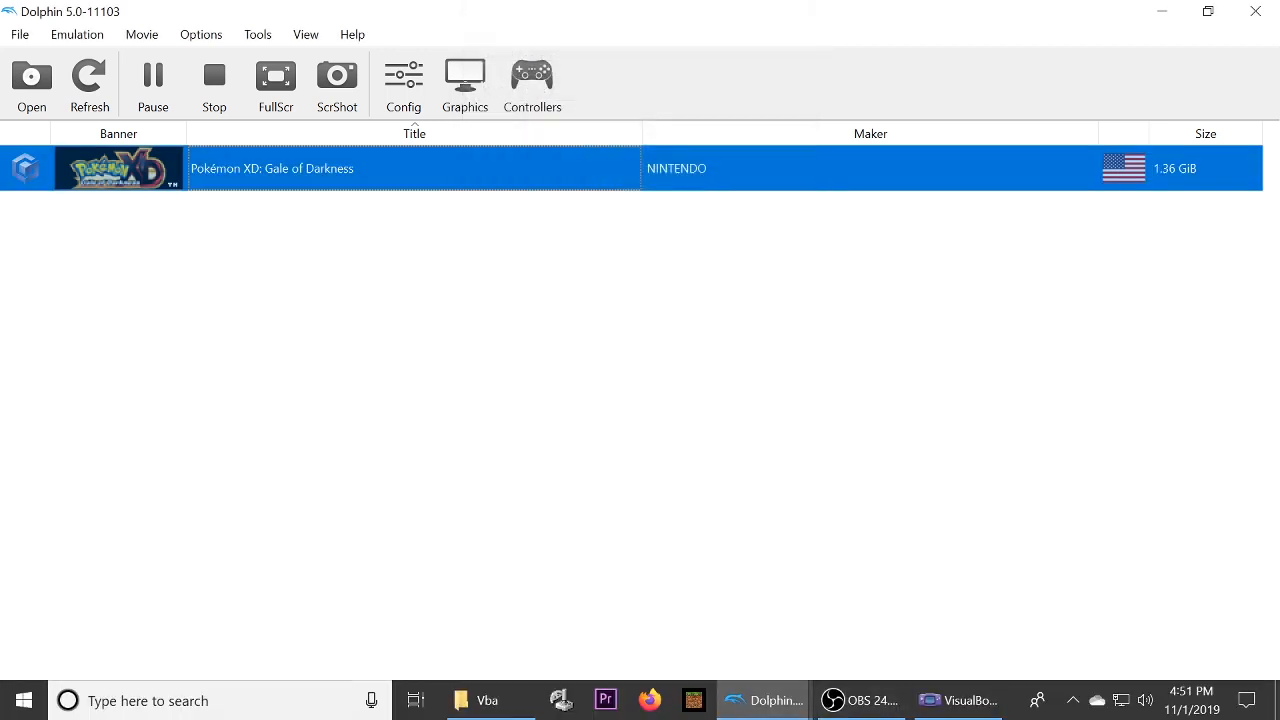
mouse_move(762, 700)
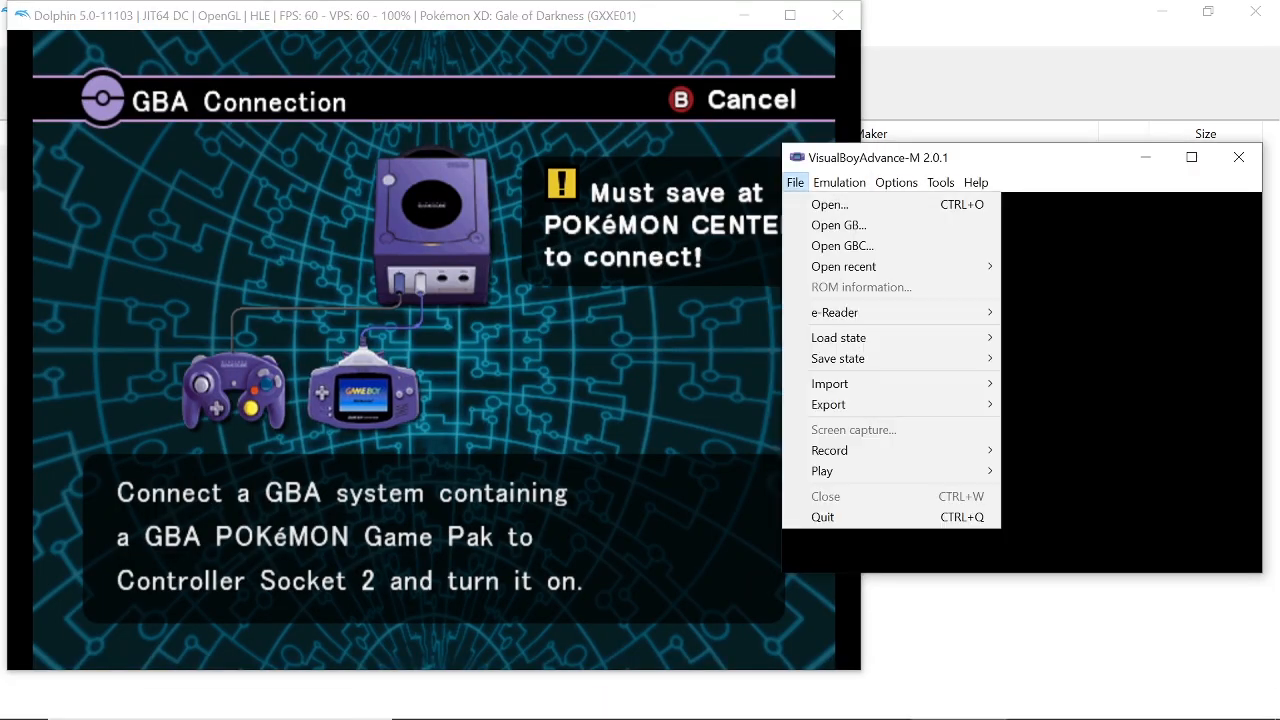
mouse_move(828, 204)
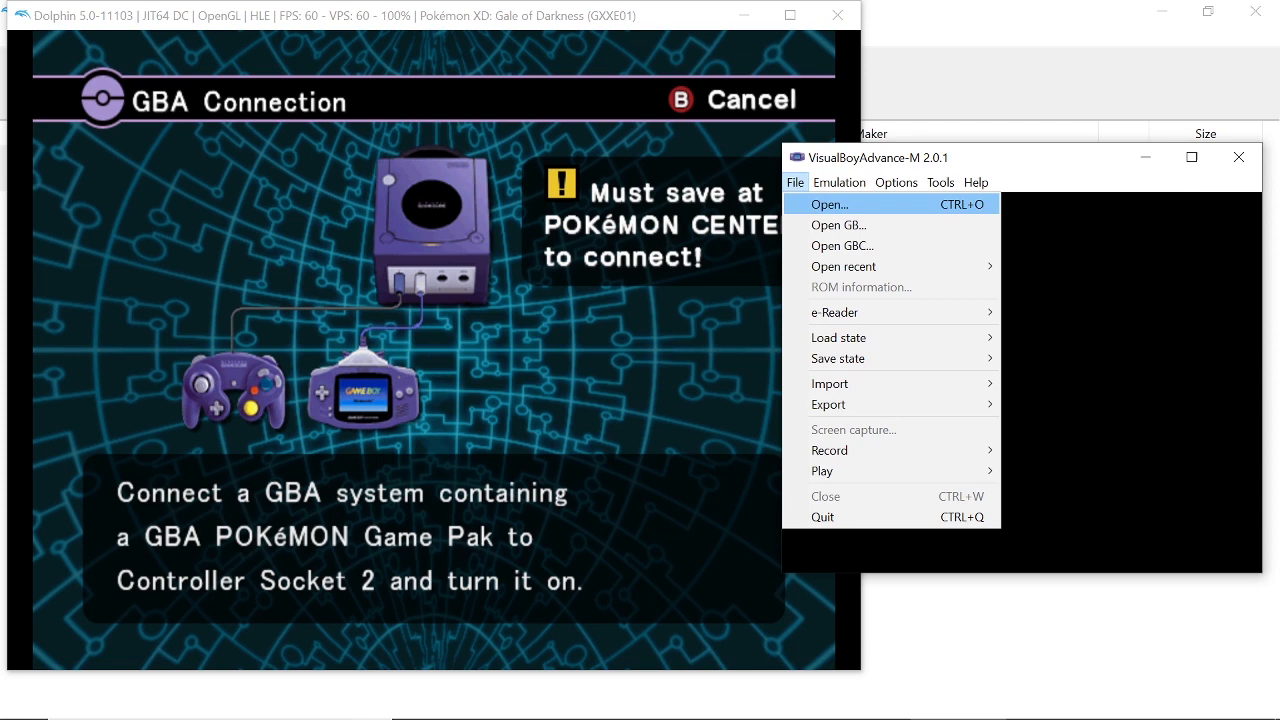
- Set the VisualBoyAdvance-M link type to GameCube via Options > Link > Type
click(840, 182)
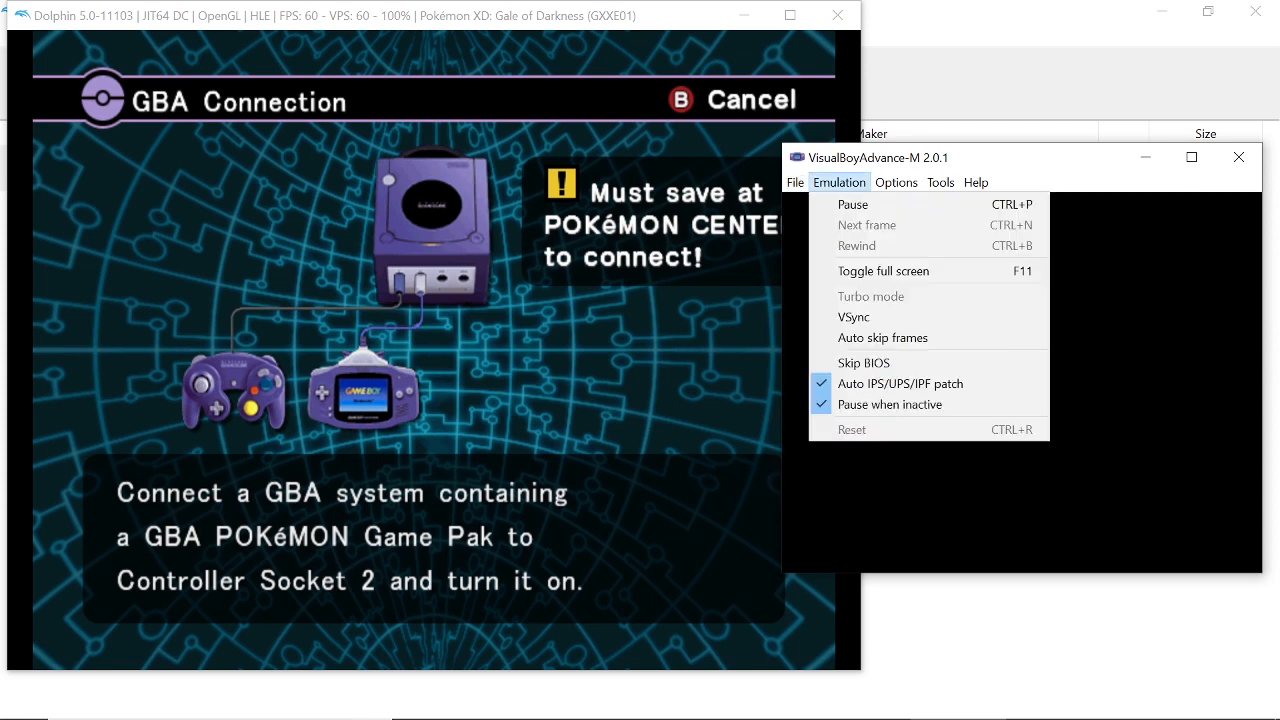
click(896, 182)
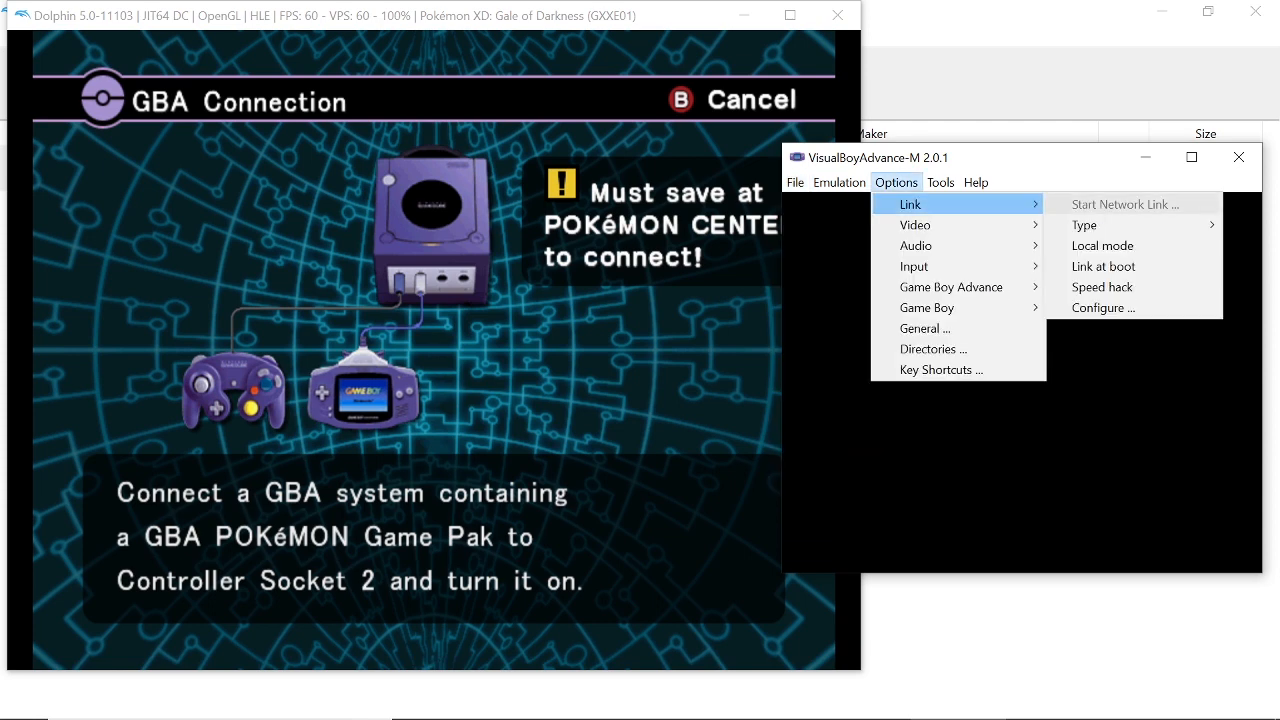
click(1084, 224)
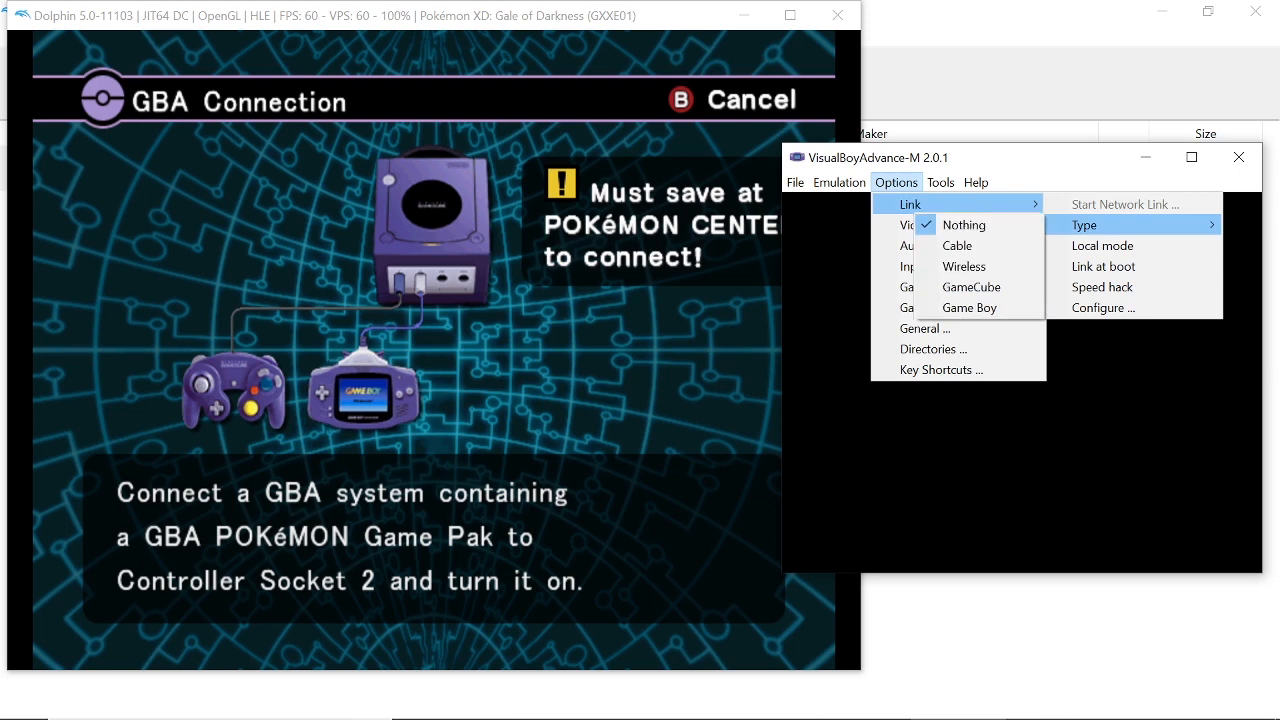
click(896, 182)
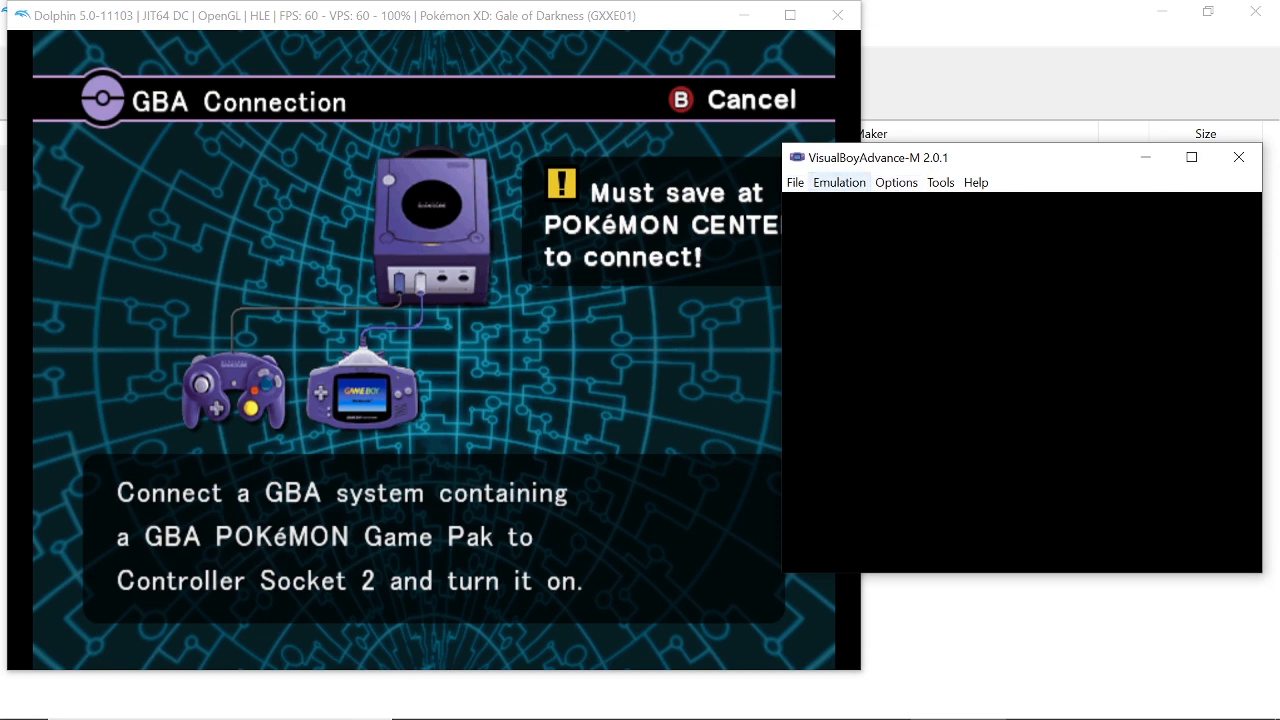
- Load Modded LG.gba from the LeafGreen folder via File > Open
click(796, 182)
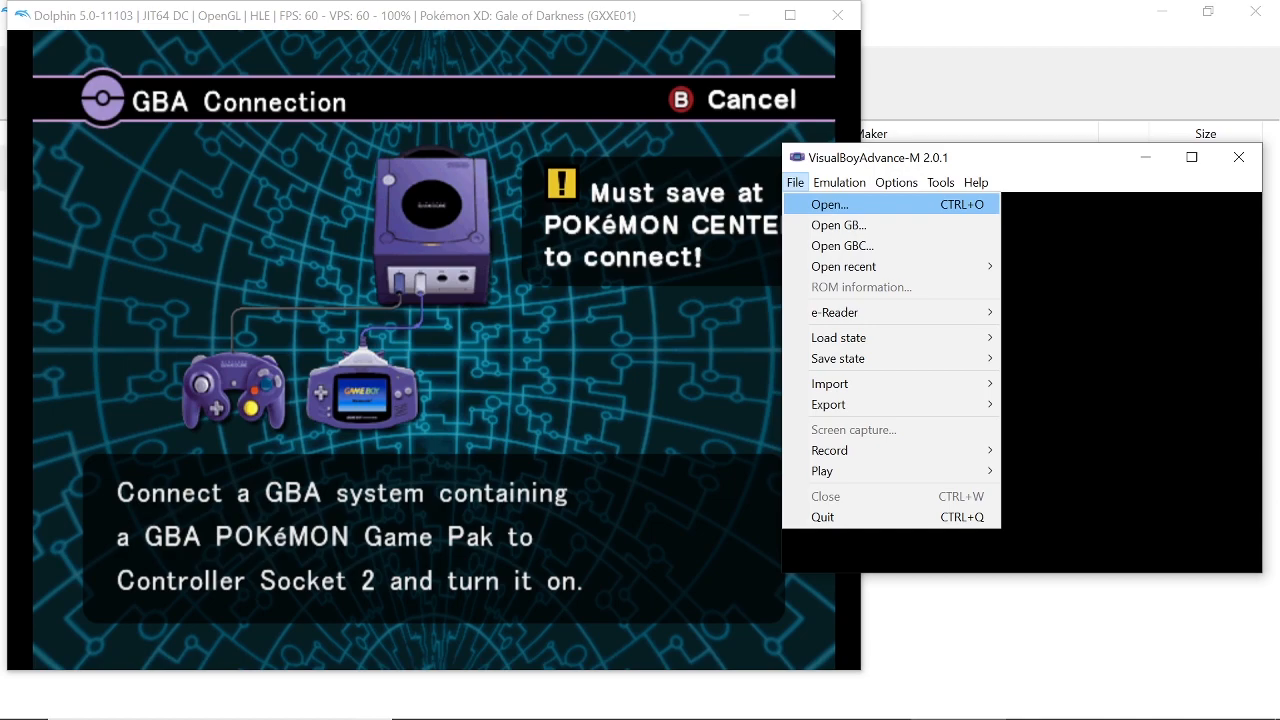
click(828, 204)
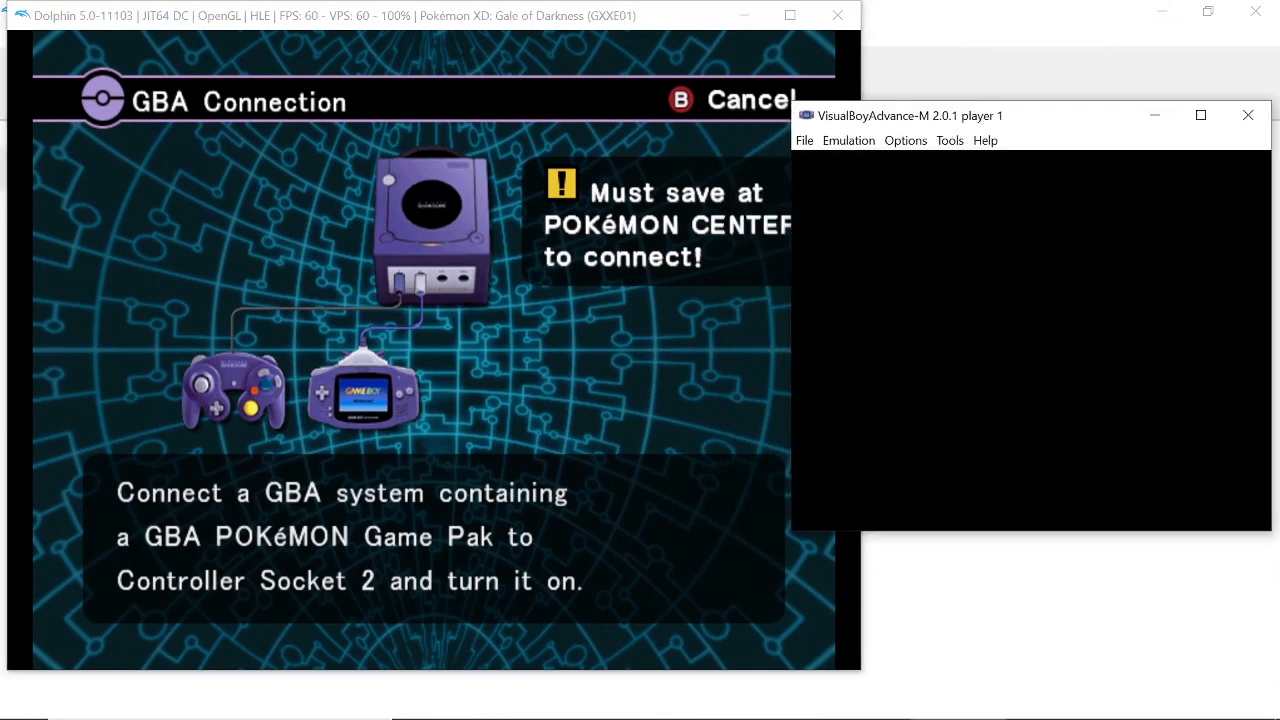
click(804, 140)
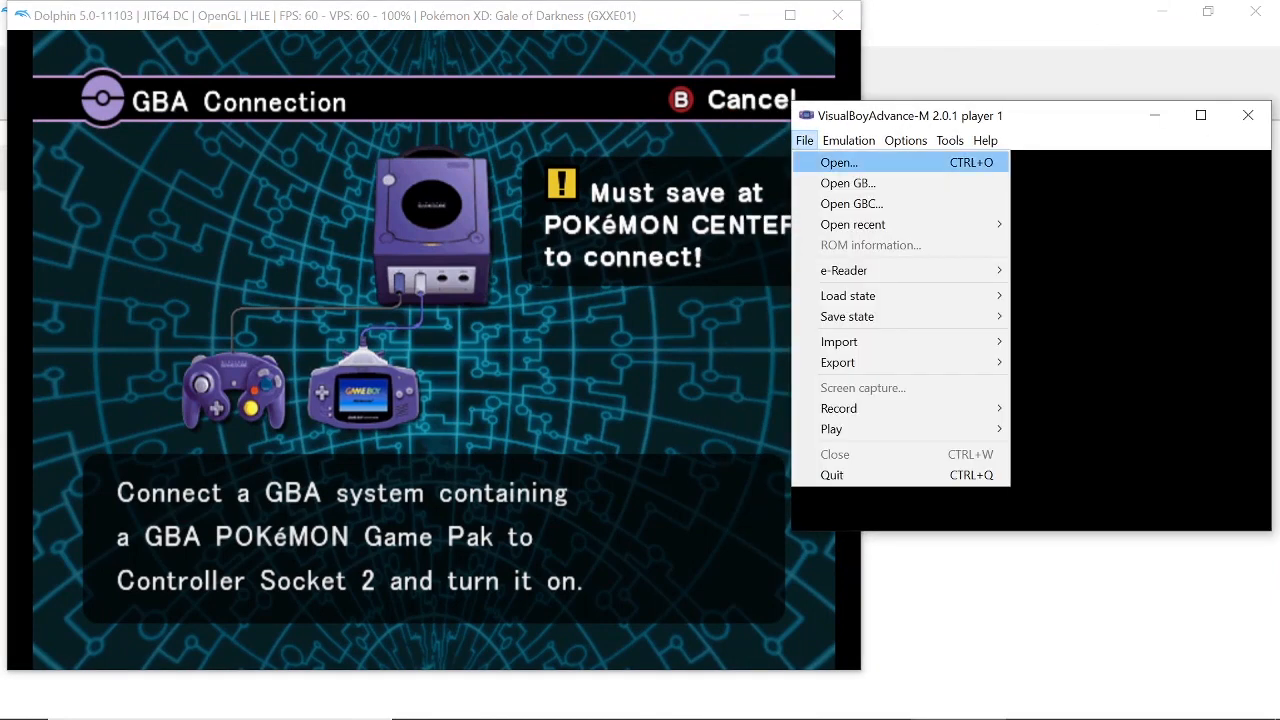
click(838, 162)
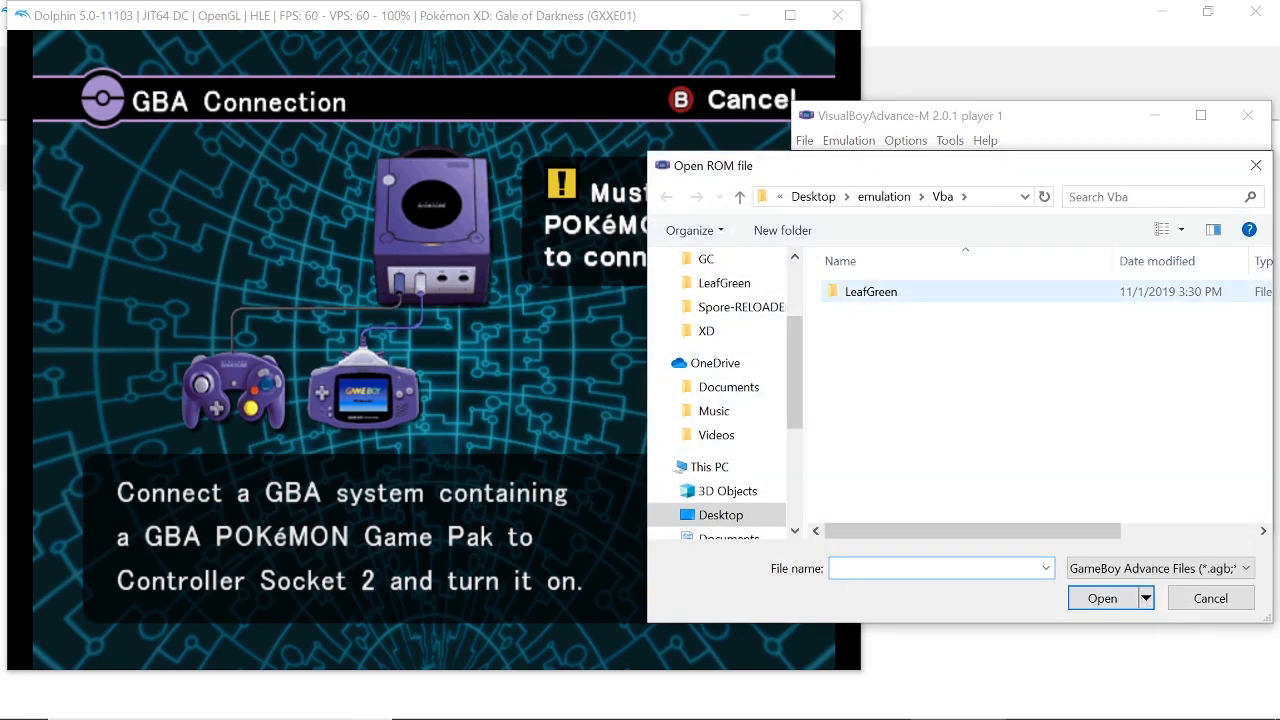
double_click(870, 292)
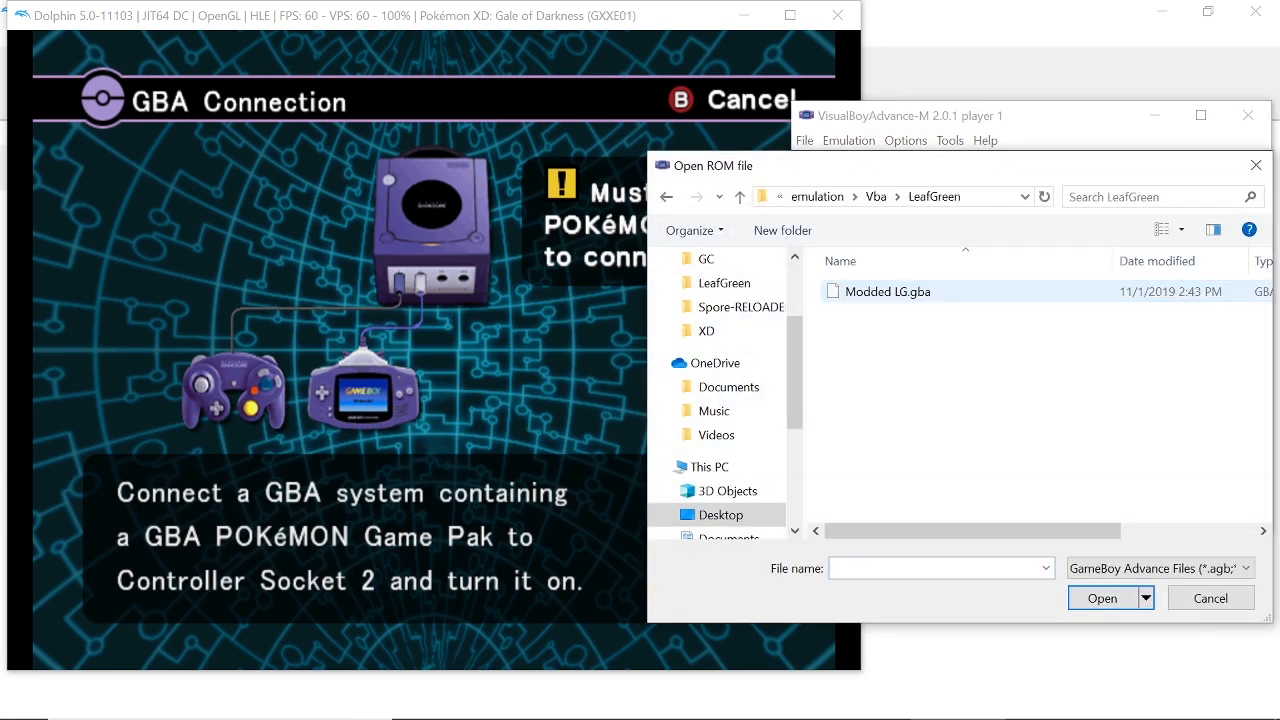
click(1102, 596)
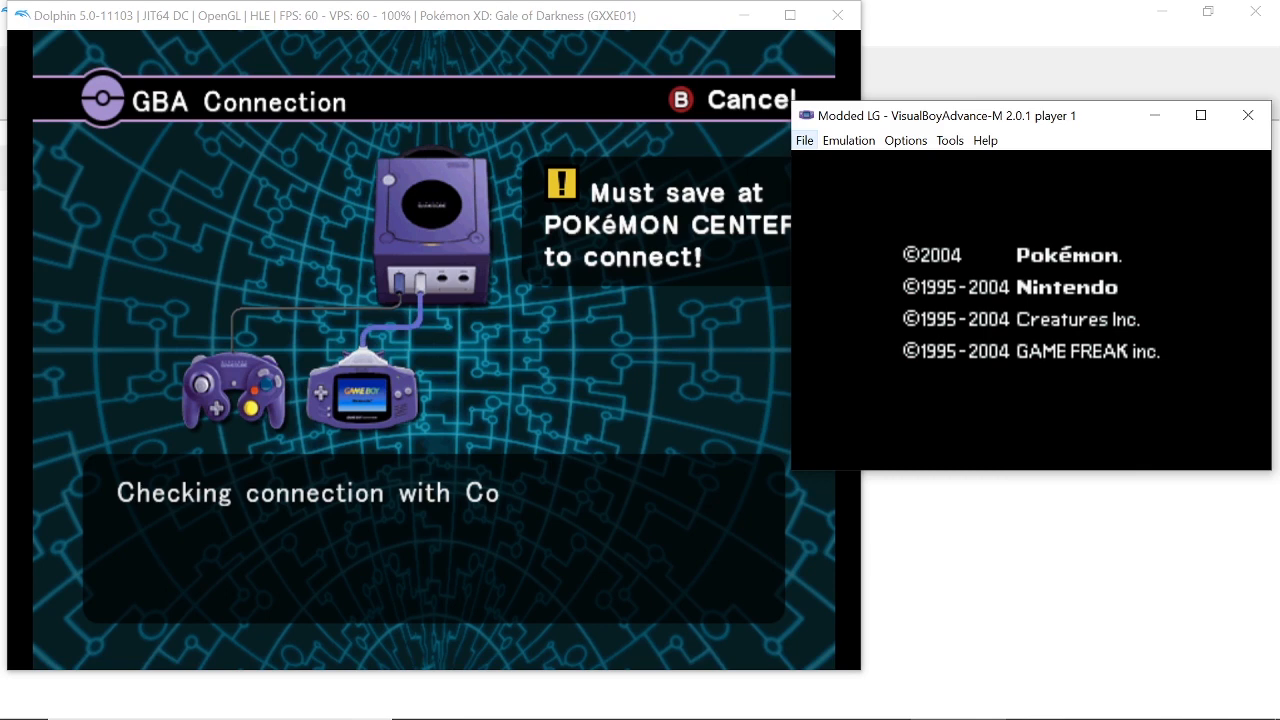
- Import the Modded LG.sav battery file, confirming replacement of existing saves
click(804, 140)
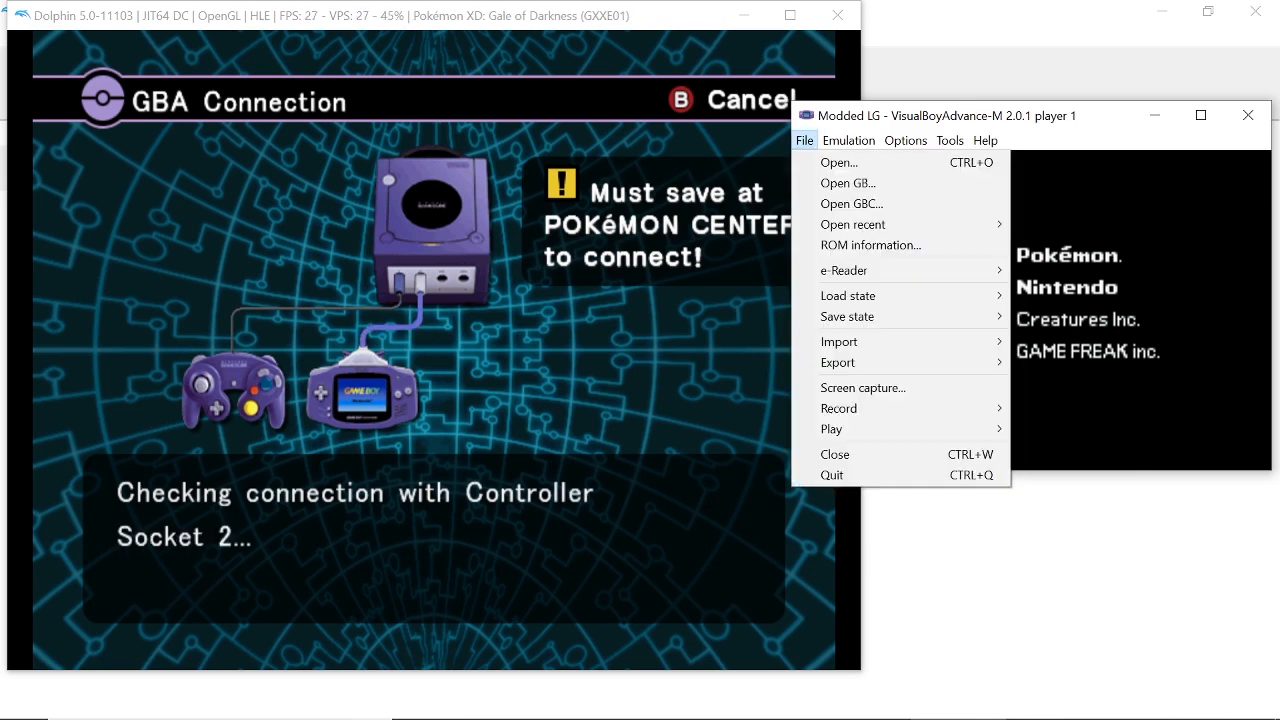
mouse_move(838, 340)
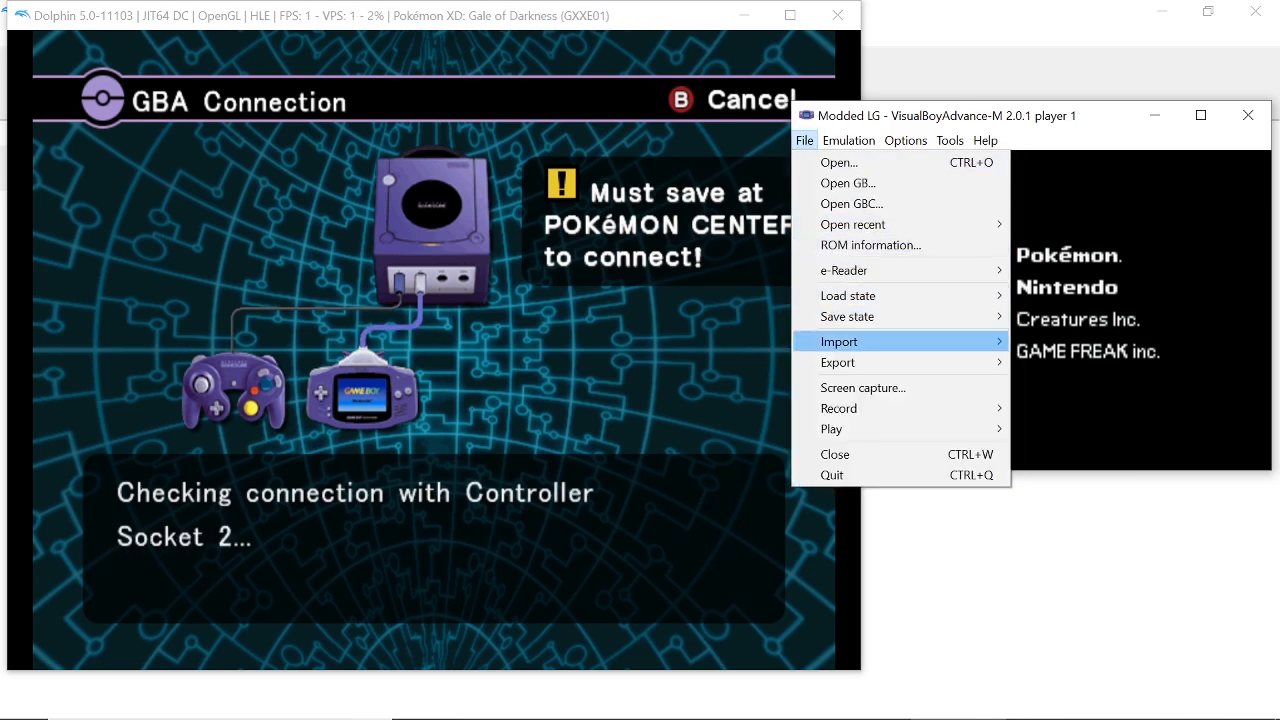
click(838, 340)
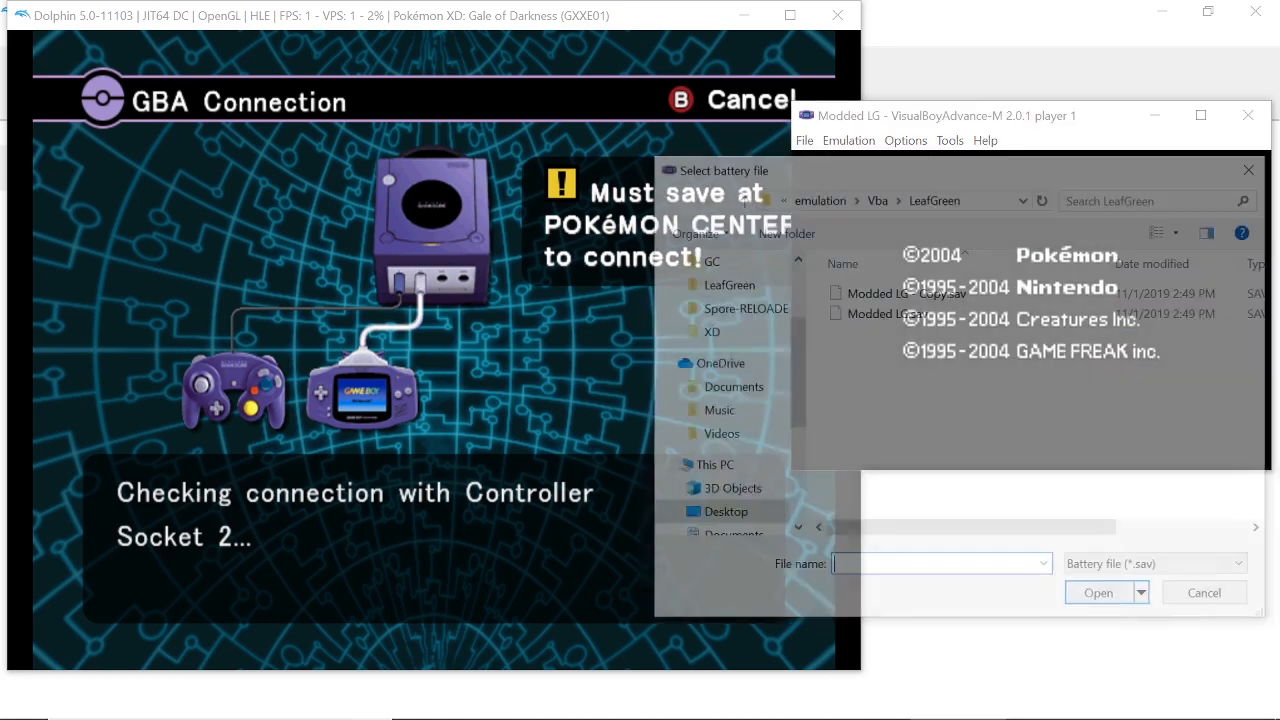
click(888, 312)
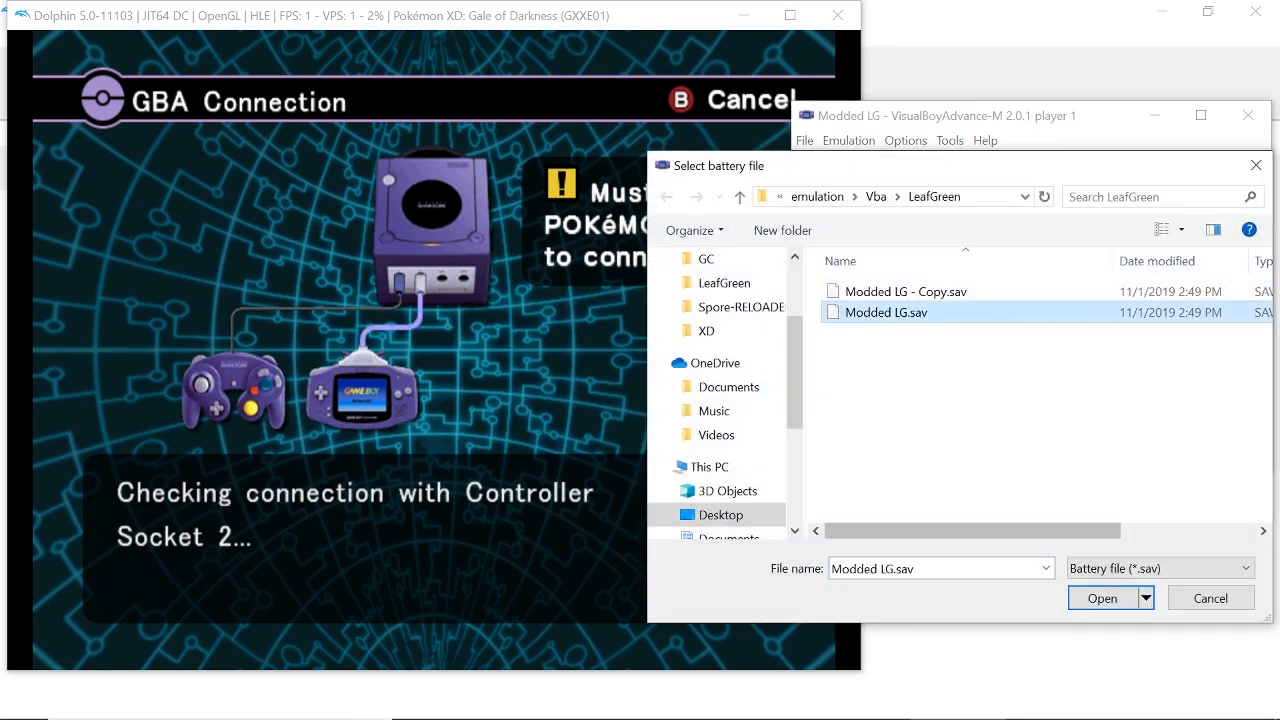
click(1102, 596)
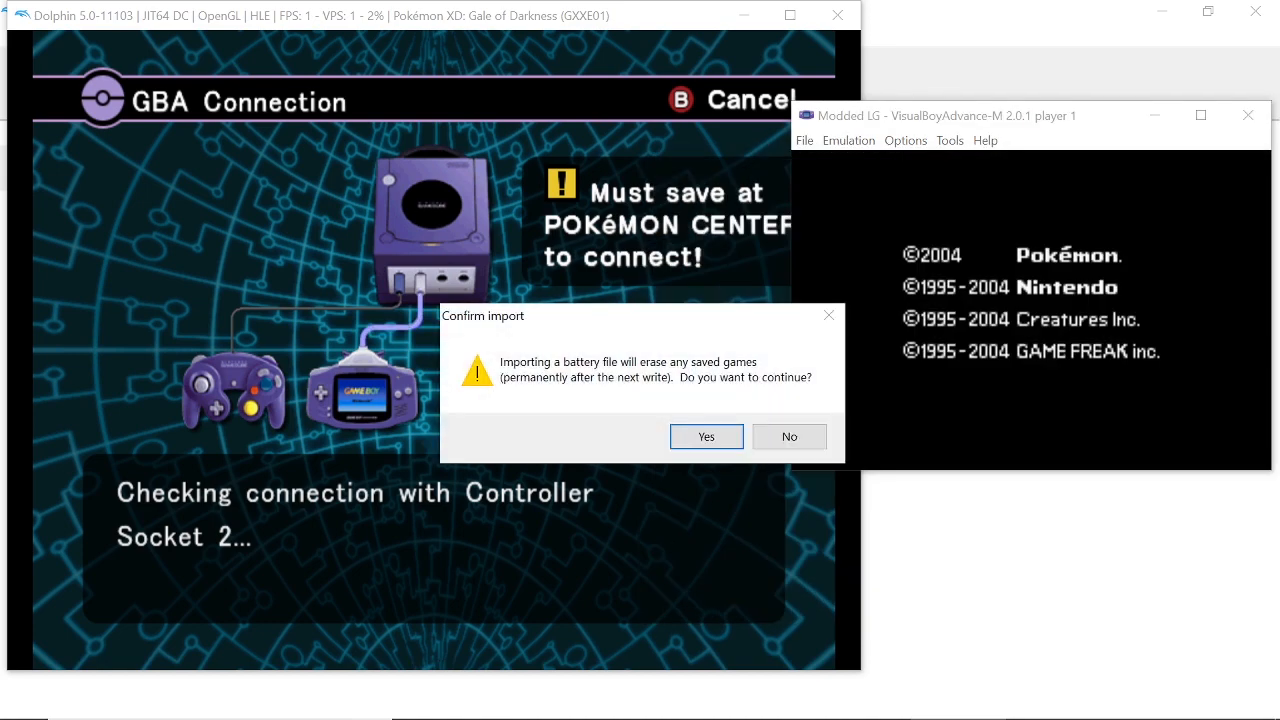
click(706, 436)
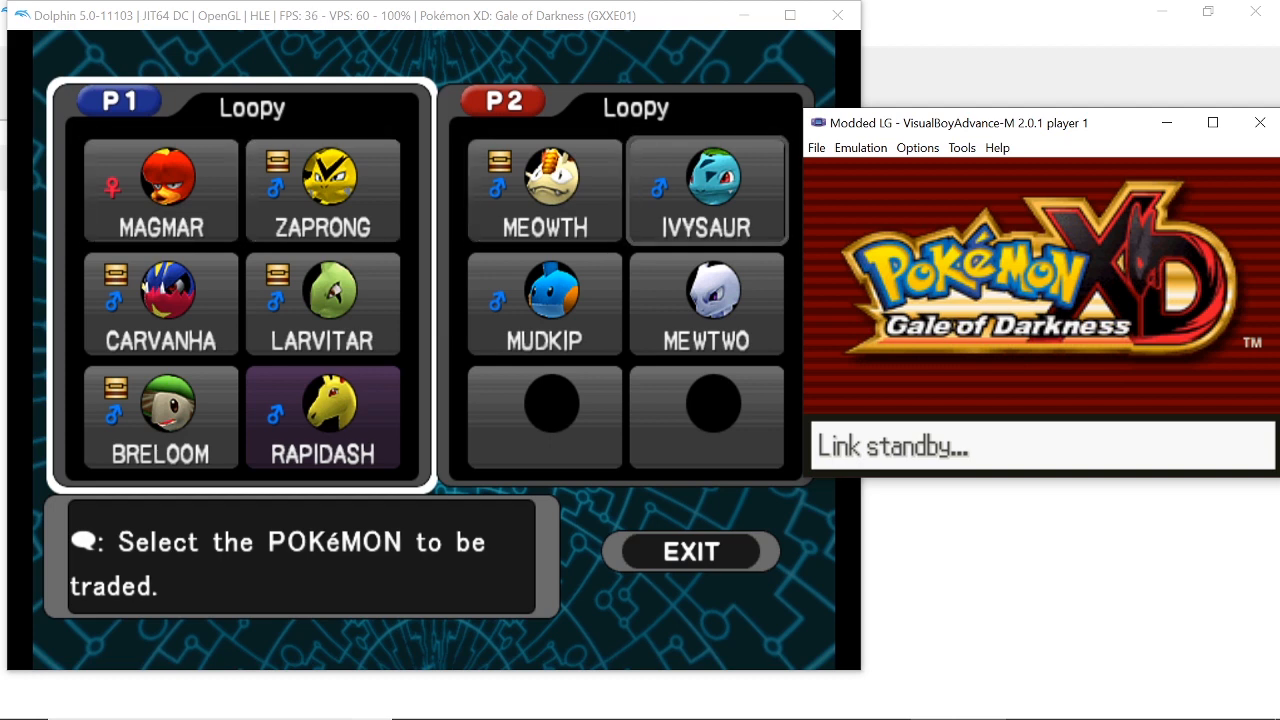
click(708, 190)
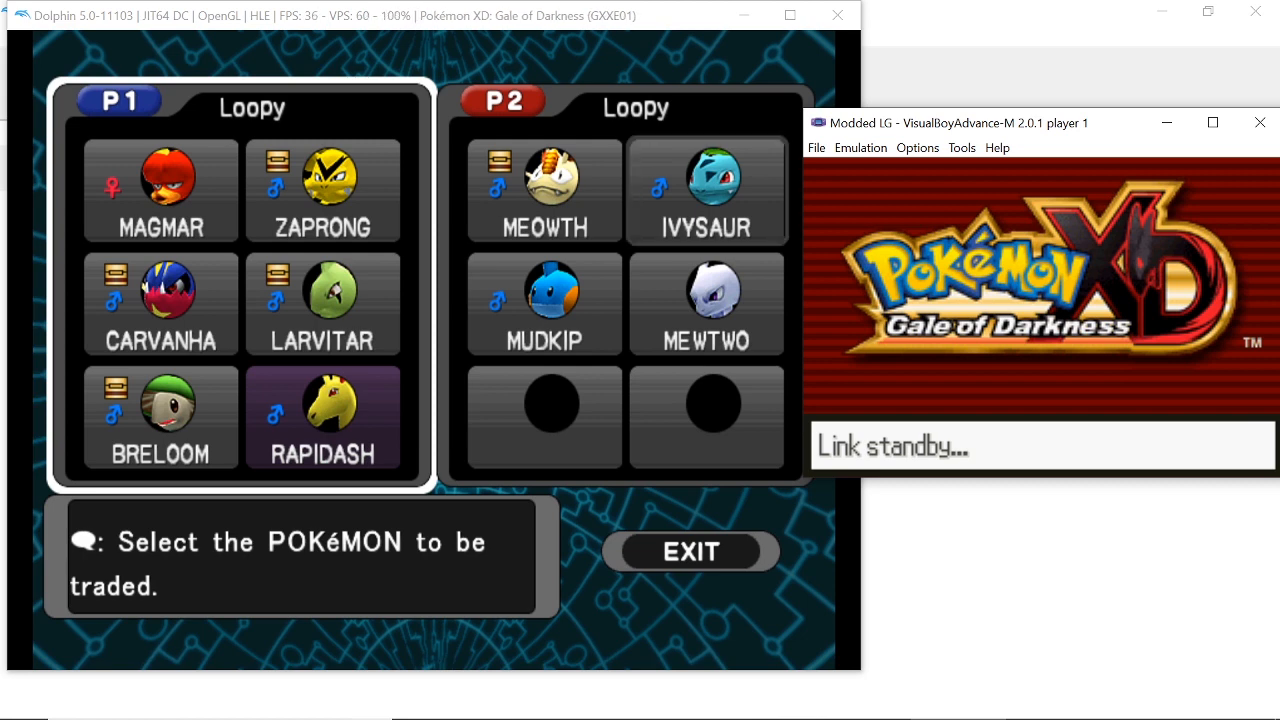
click(706, 190)
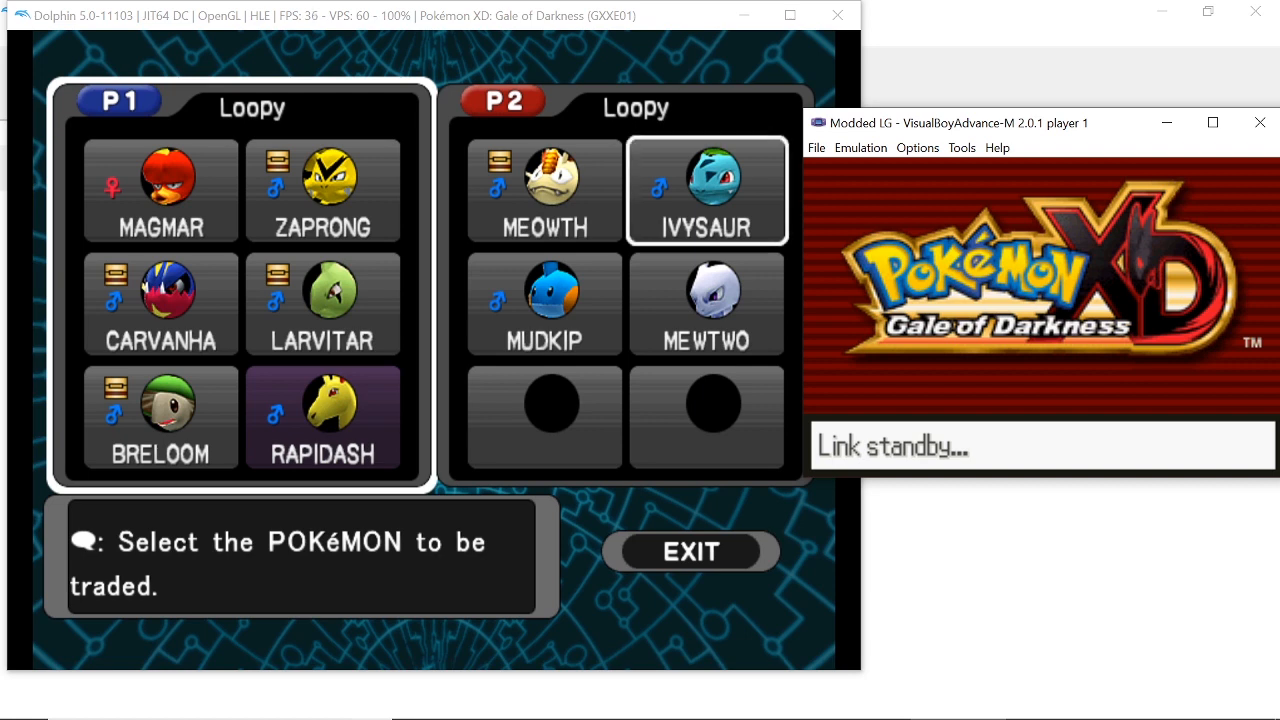